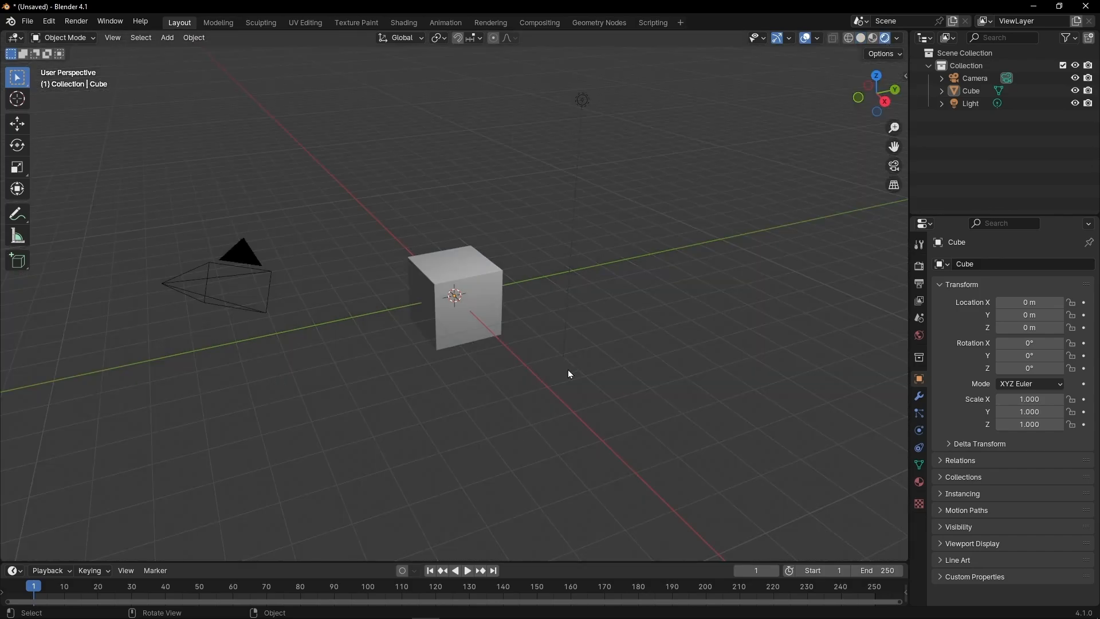
Add a plane mesh under the cube and bring up the world lighting settings for zero strength.
left_click(167, 37)
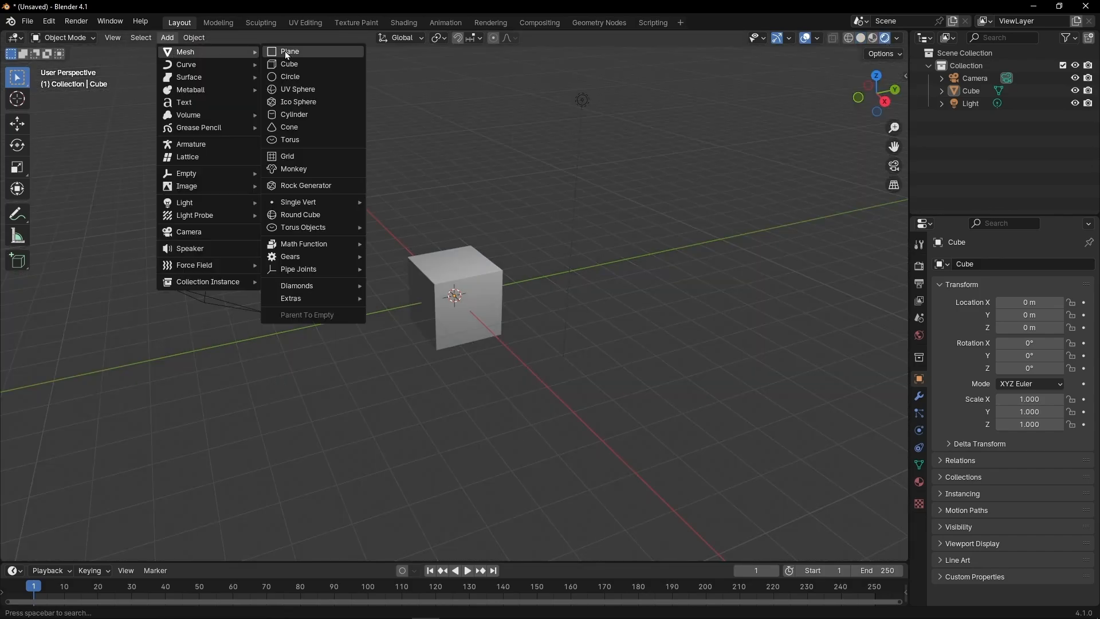
left_click(289, 51)
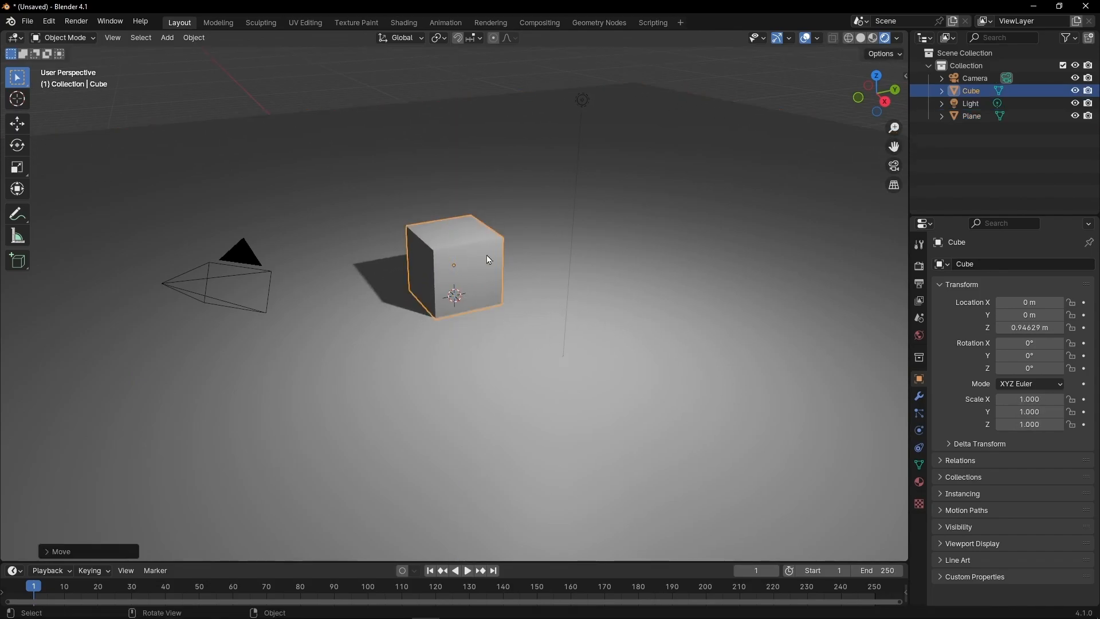
left_click(919, 335)
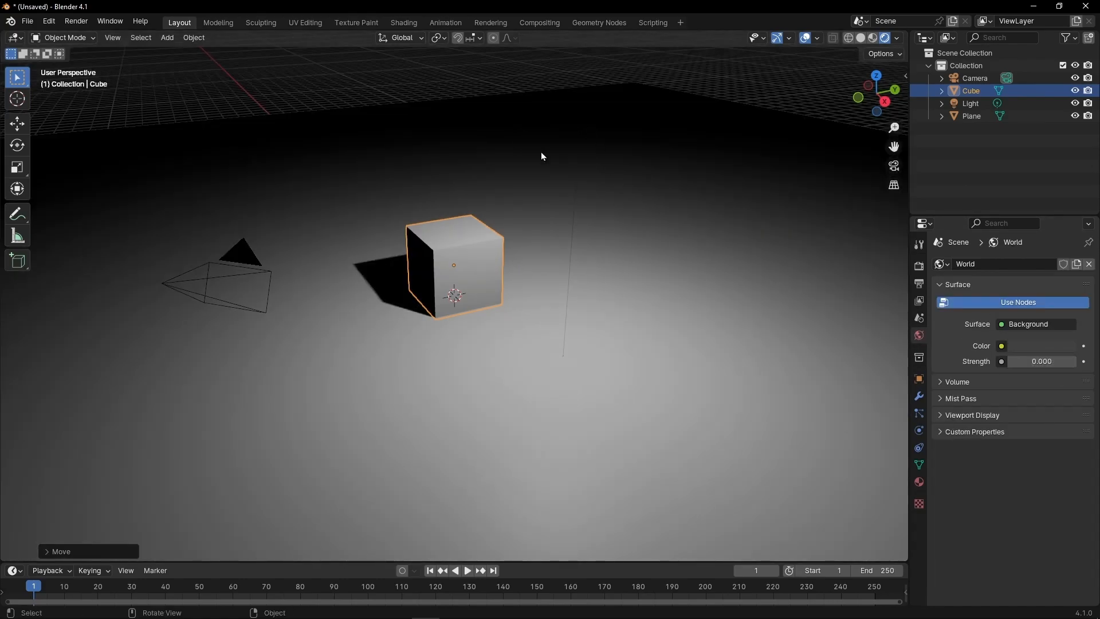
Select the point light and drag its Power down to 0 W.
left_click(970, 103)
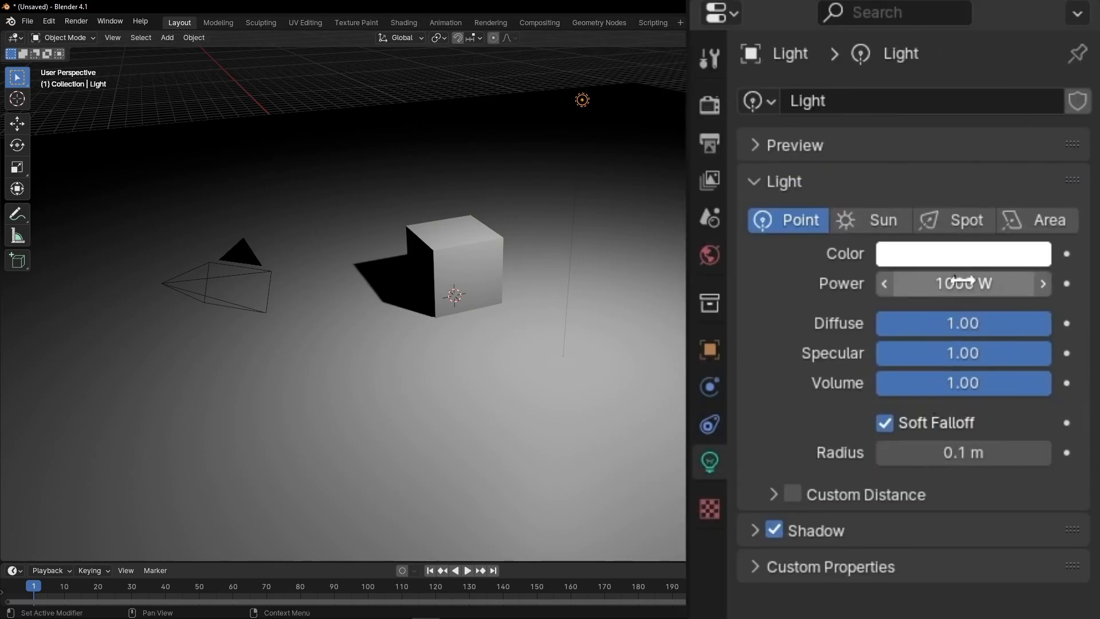
left_click_drag(982, 284, 940, 283)
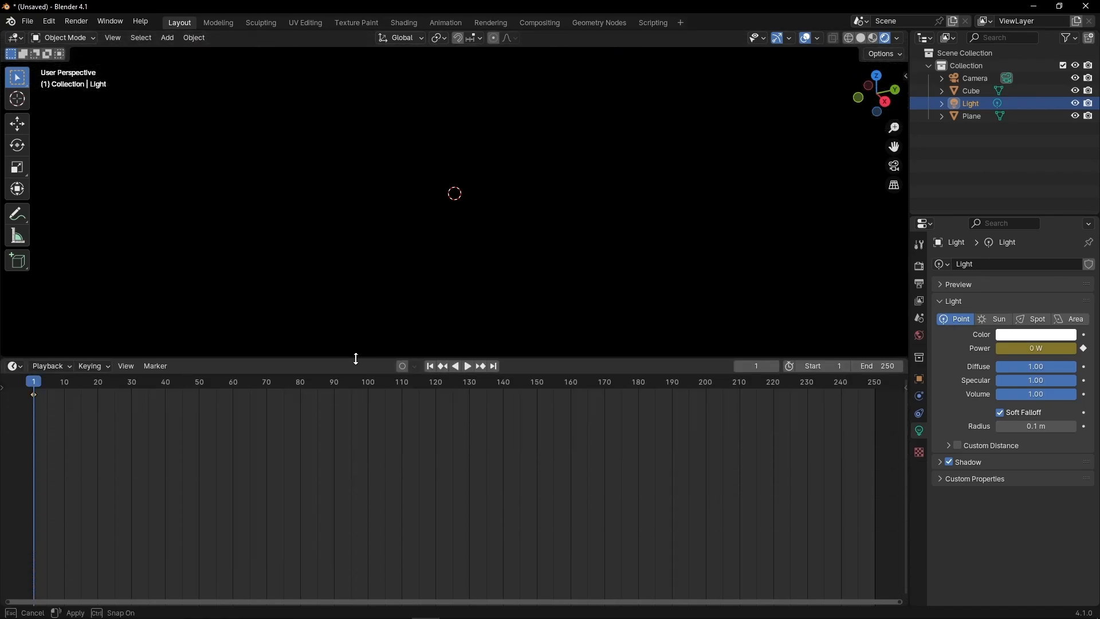
Switch the timeline area to the Graph Editor via the editor type menu.
left_click(13, 365)
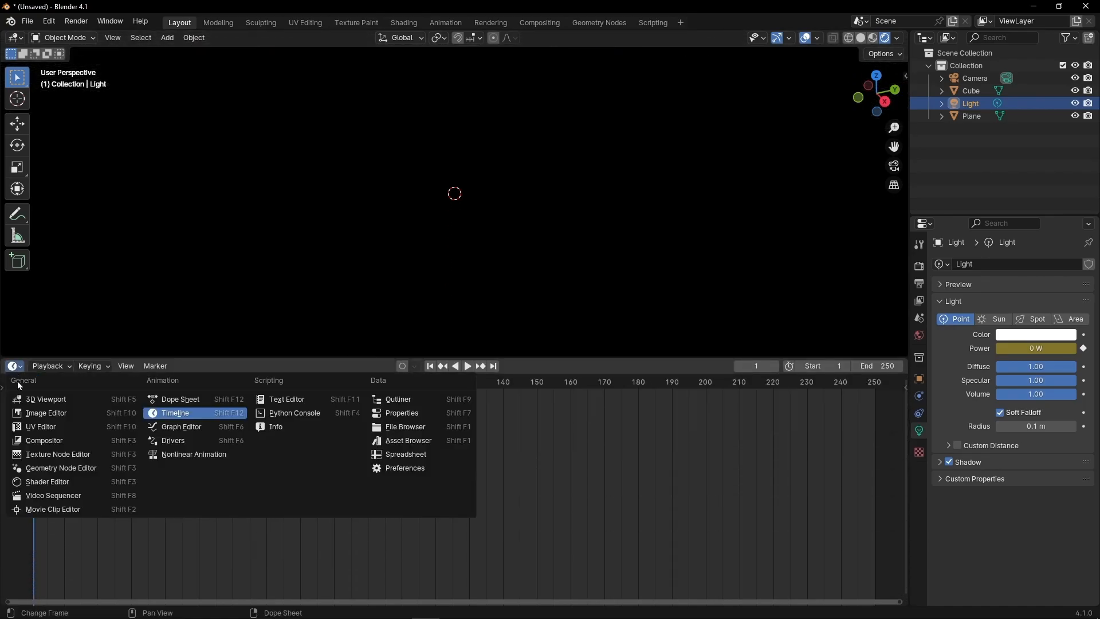
left_click(181, 426)
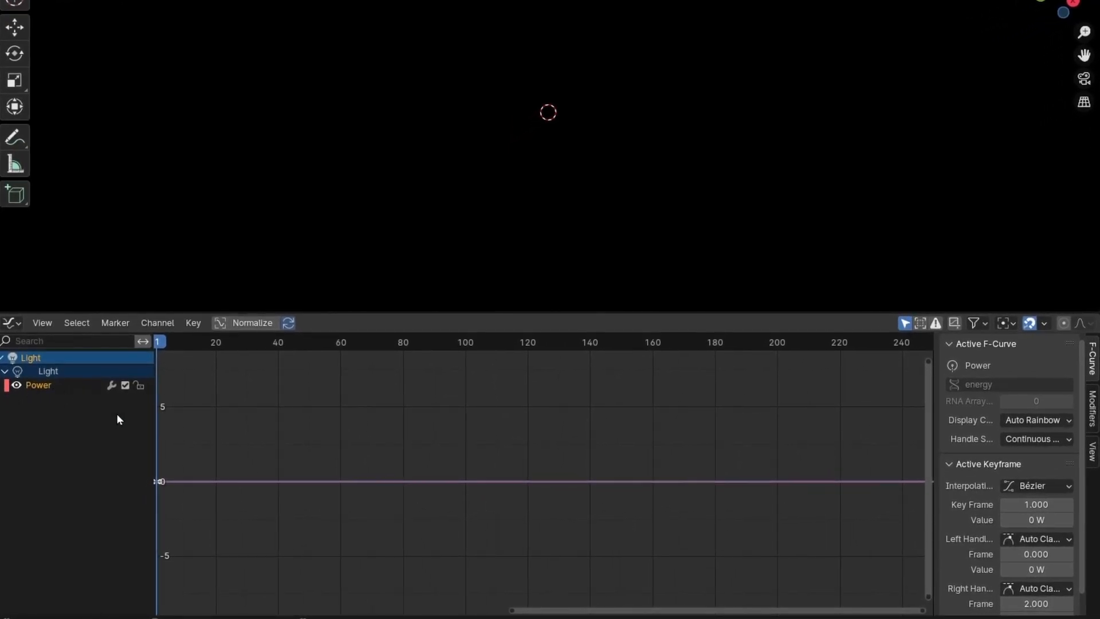
mouse_move(867, 380)
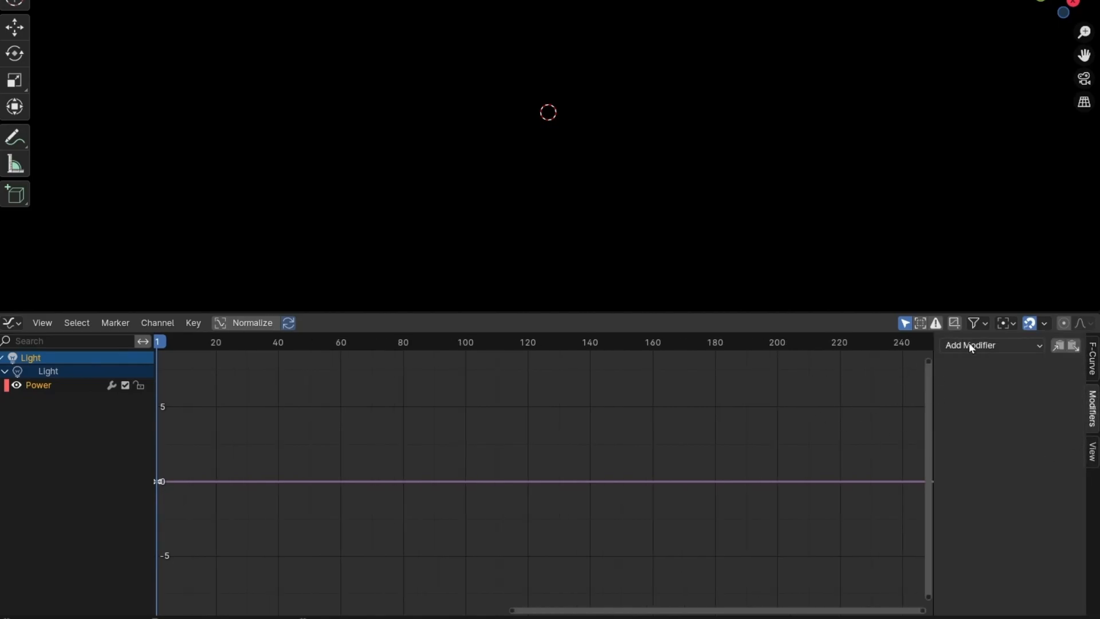
Add a Noise modifier with strength 942 to the Power curve and scrub to check it.
left_click(992, 345)
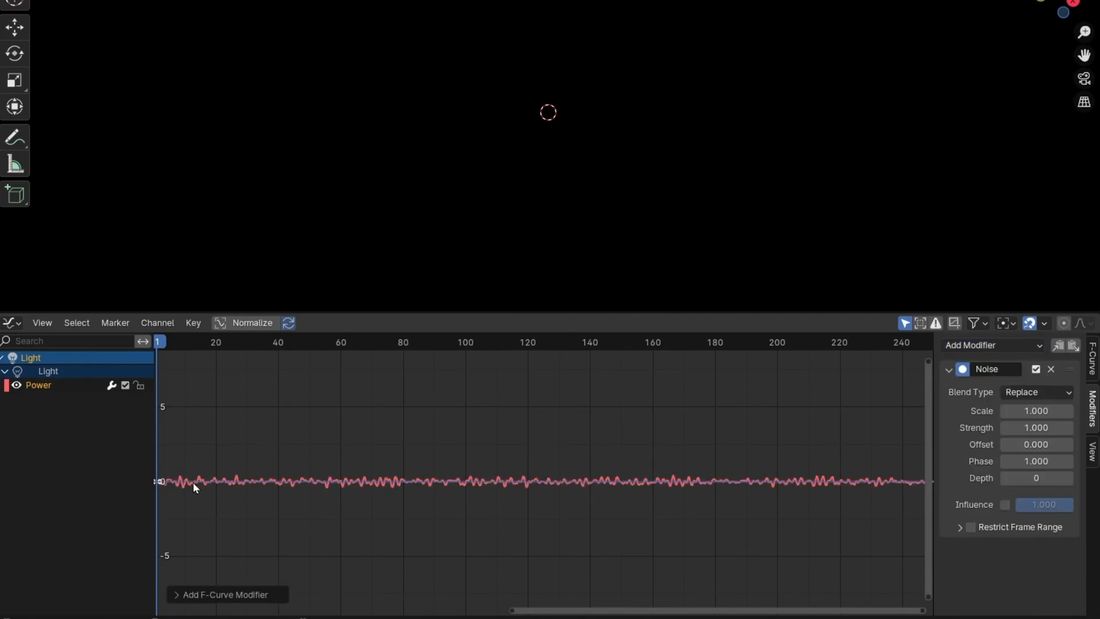
left_click(300, 341)
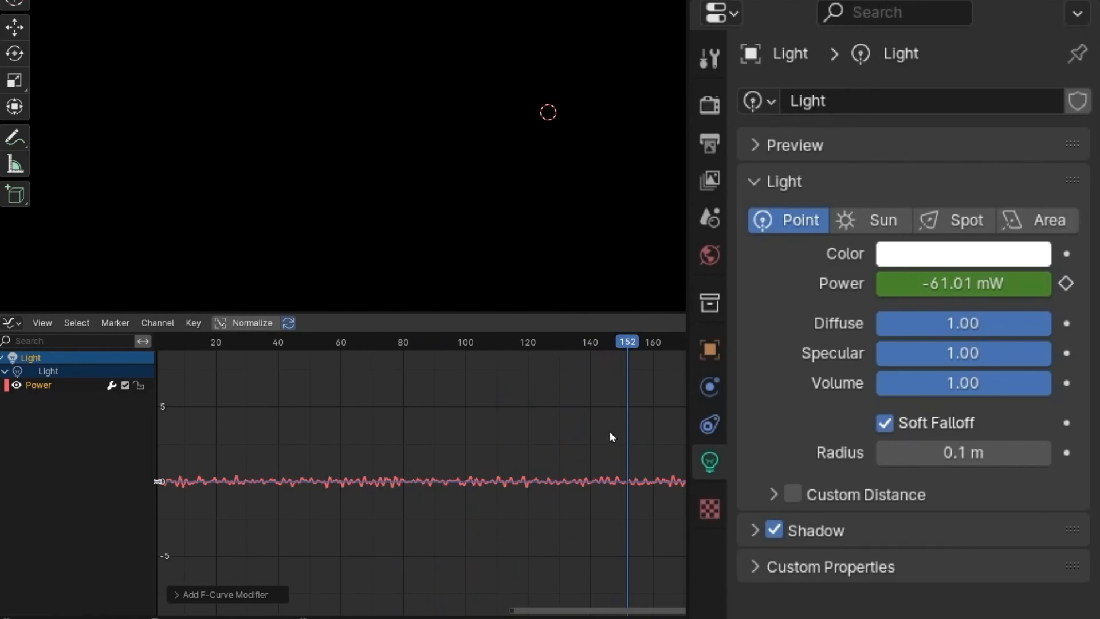
mouse_move(166, 415)
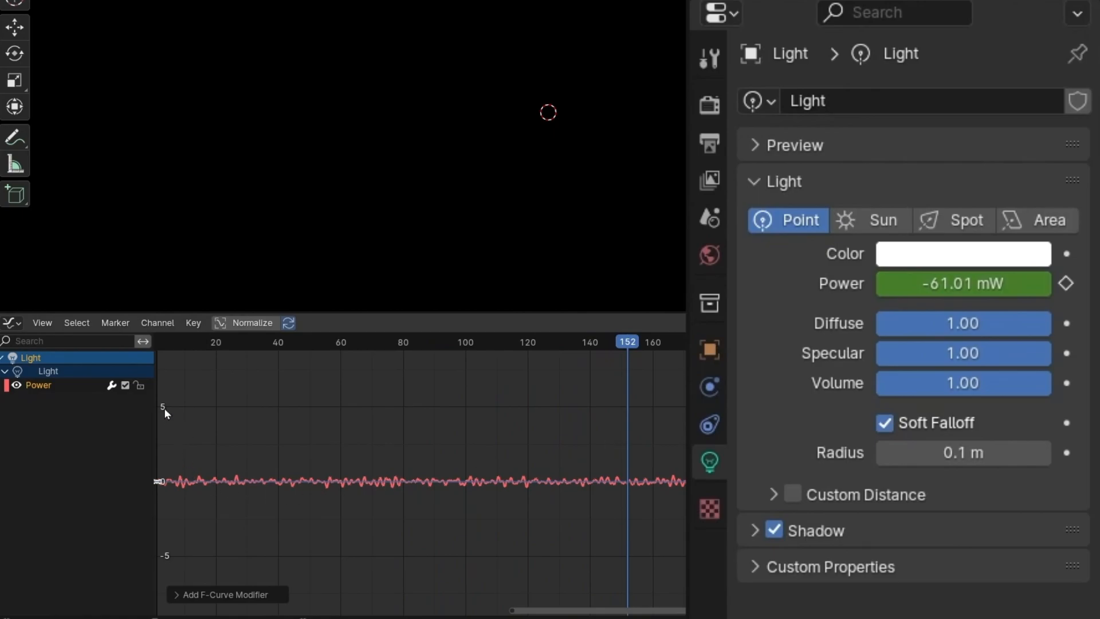
mouse_move(934, 285)
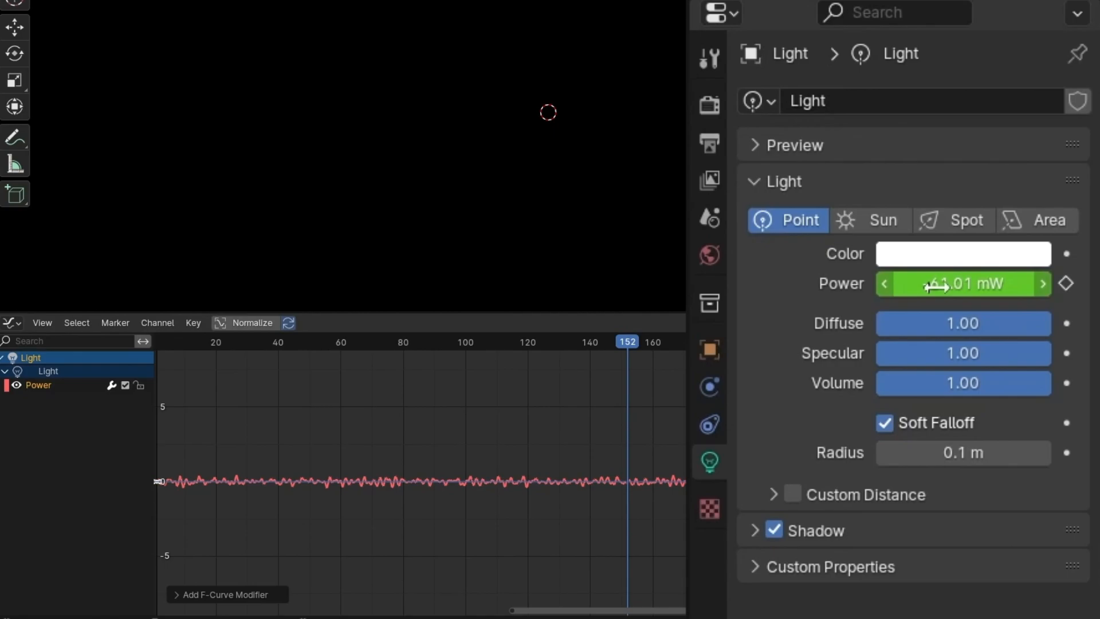
mouse_move(932, 283)
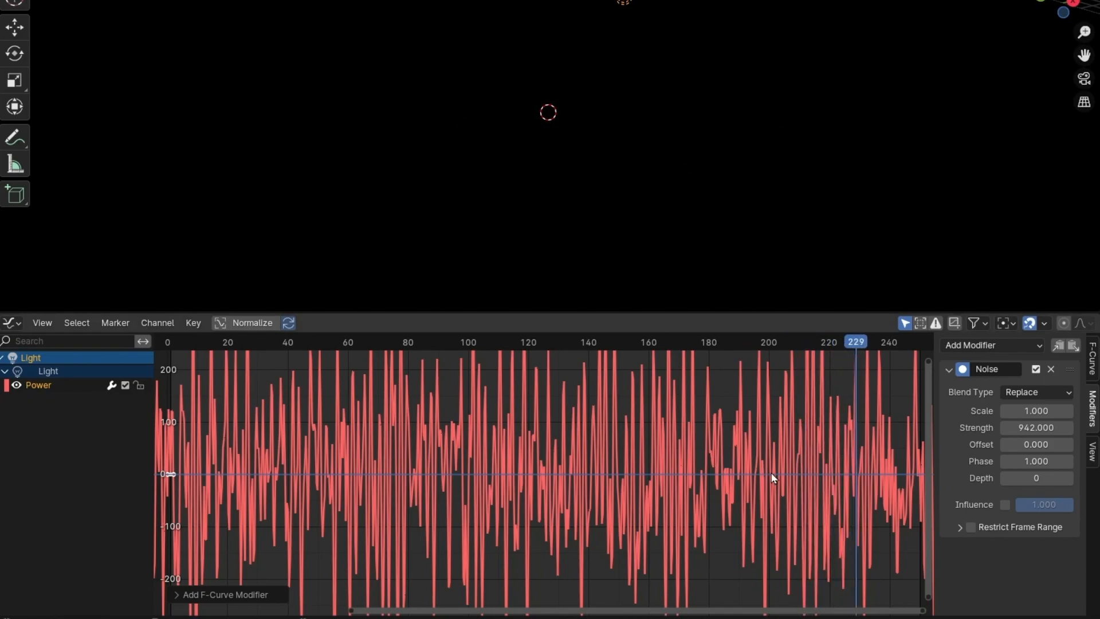
mouse_move(448, 489)
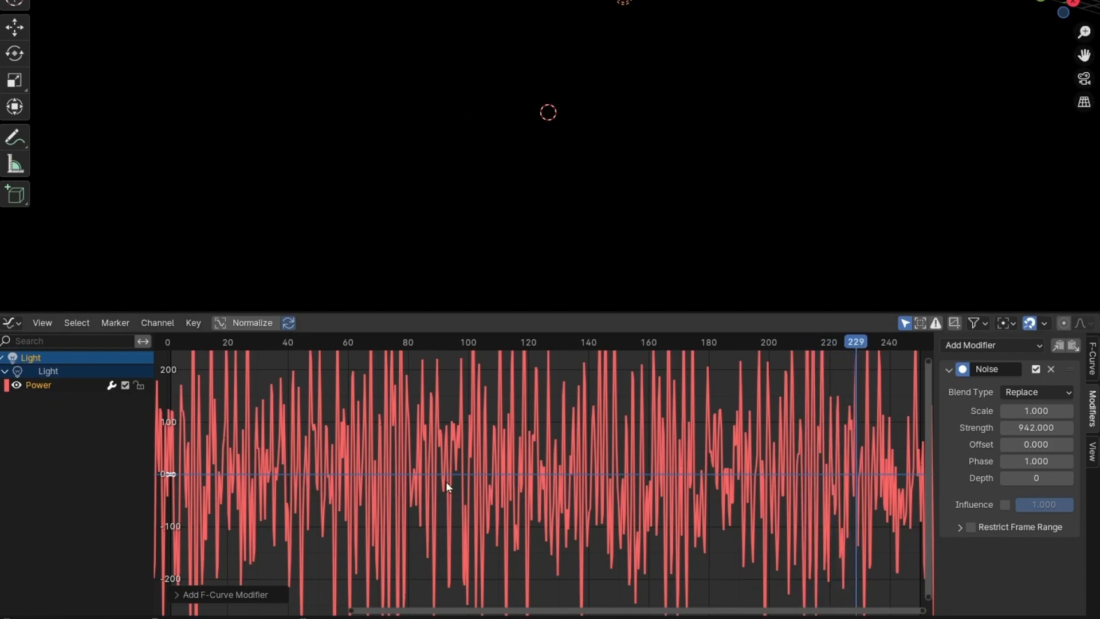
mouse_move(673, 502)
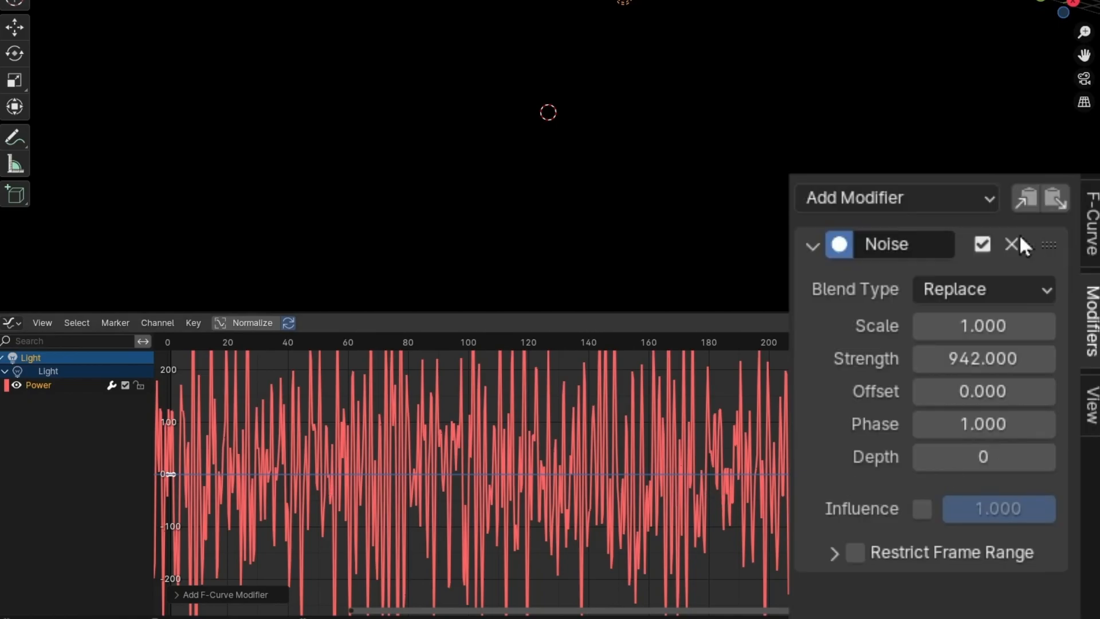
Add a Limits modifier with Minimum Y enabled at 0 on the Power curve.
left_click(897, 198)
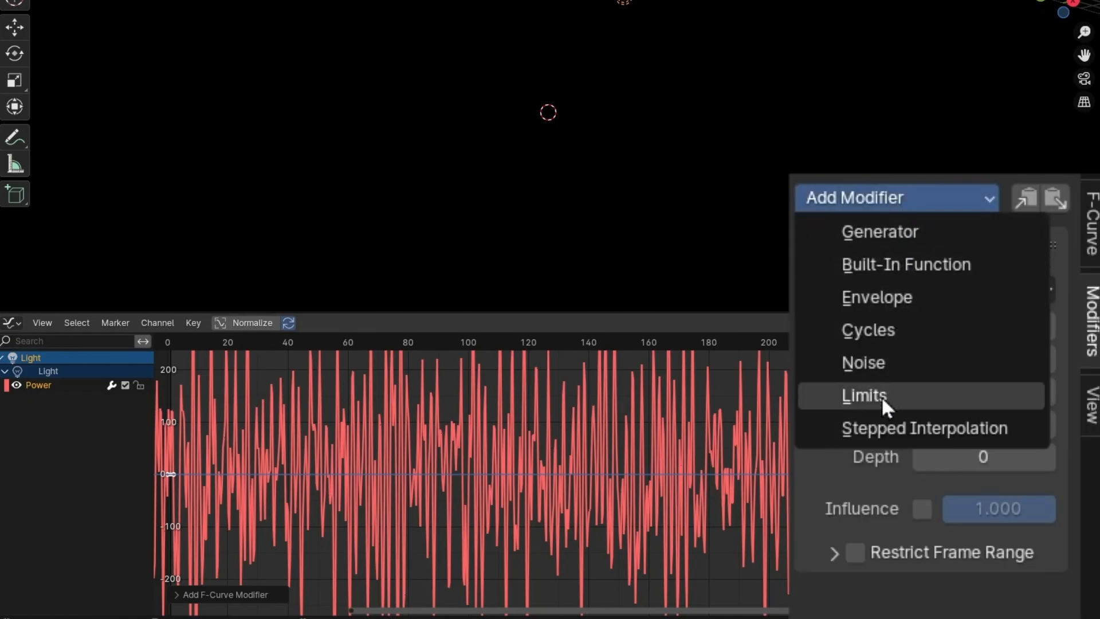
left_click(864, 396)
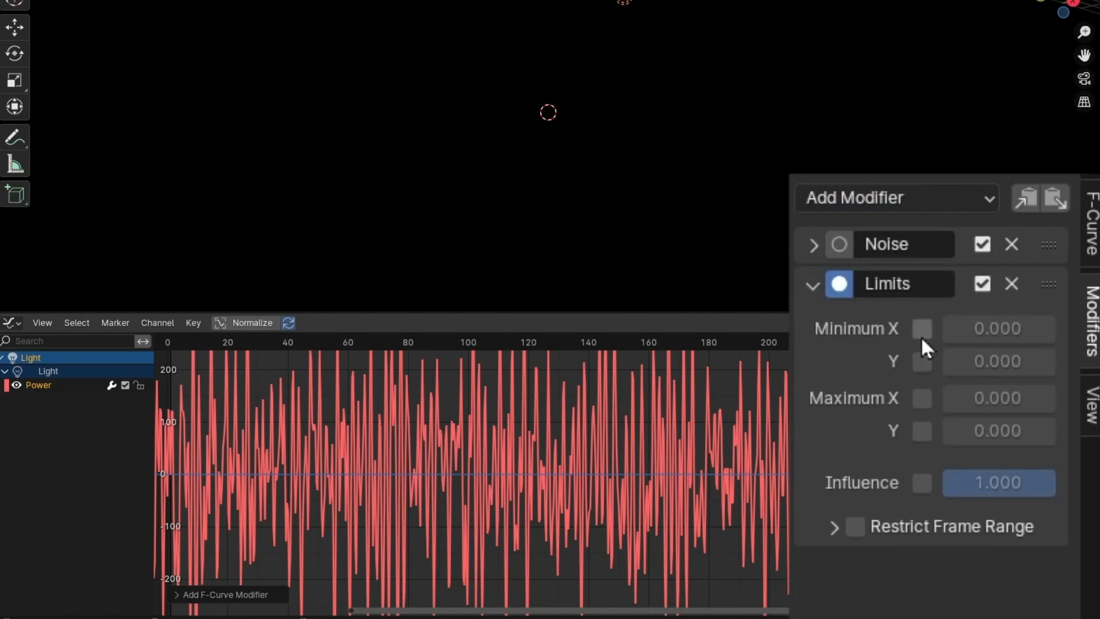
mouse_move(921, 374)
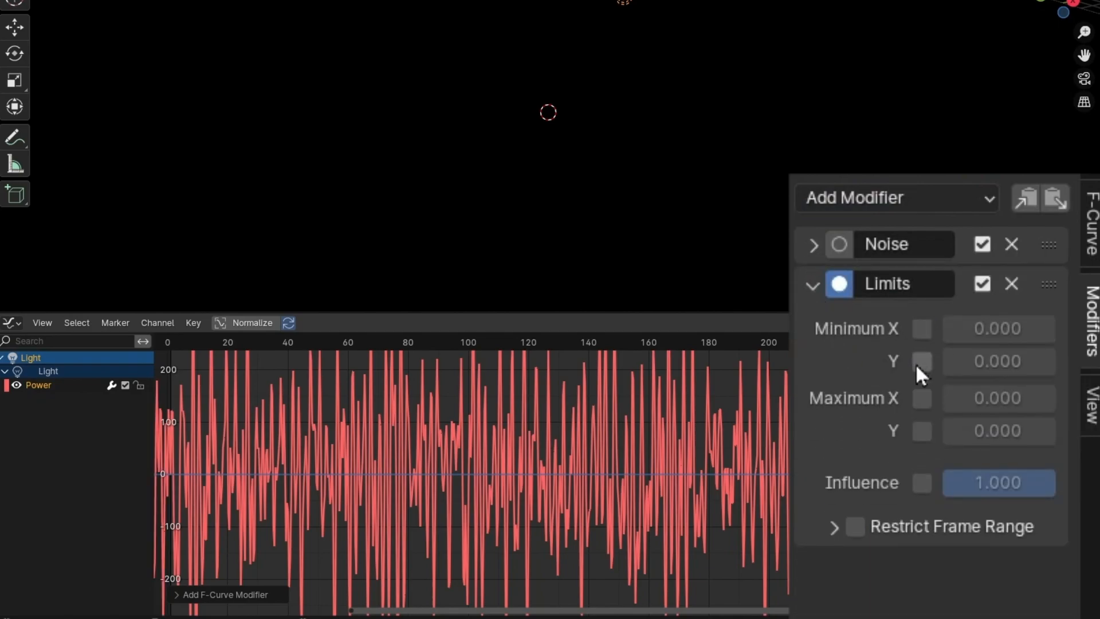
left_click(921, 362)
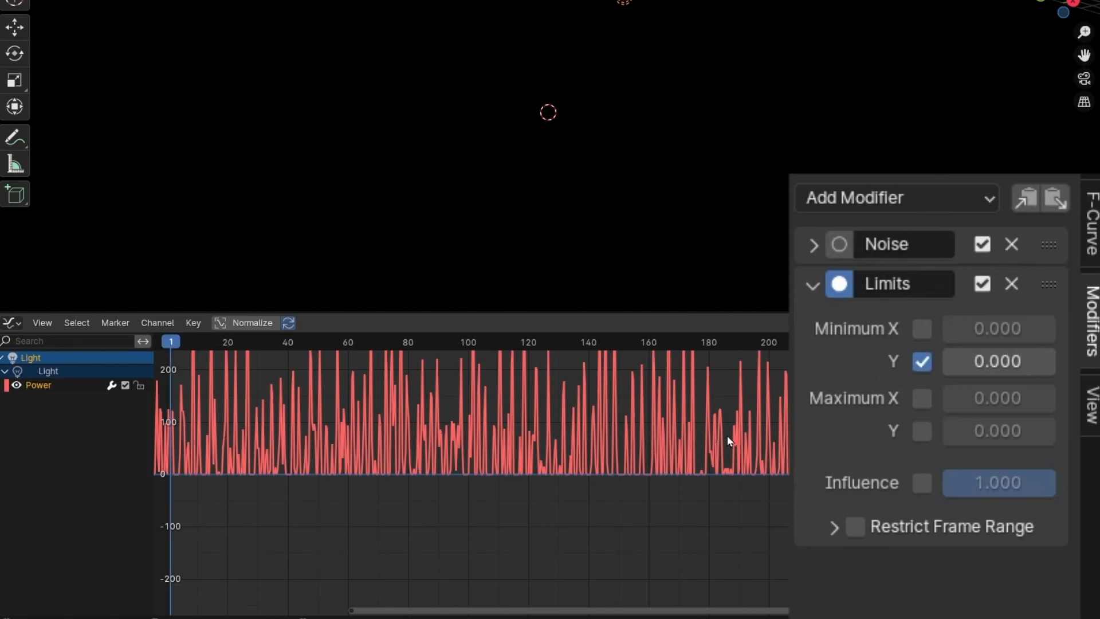
left_click(301, 342)
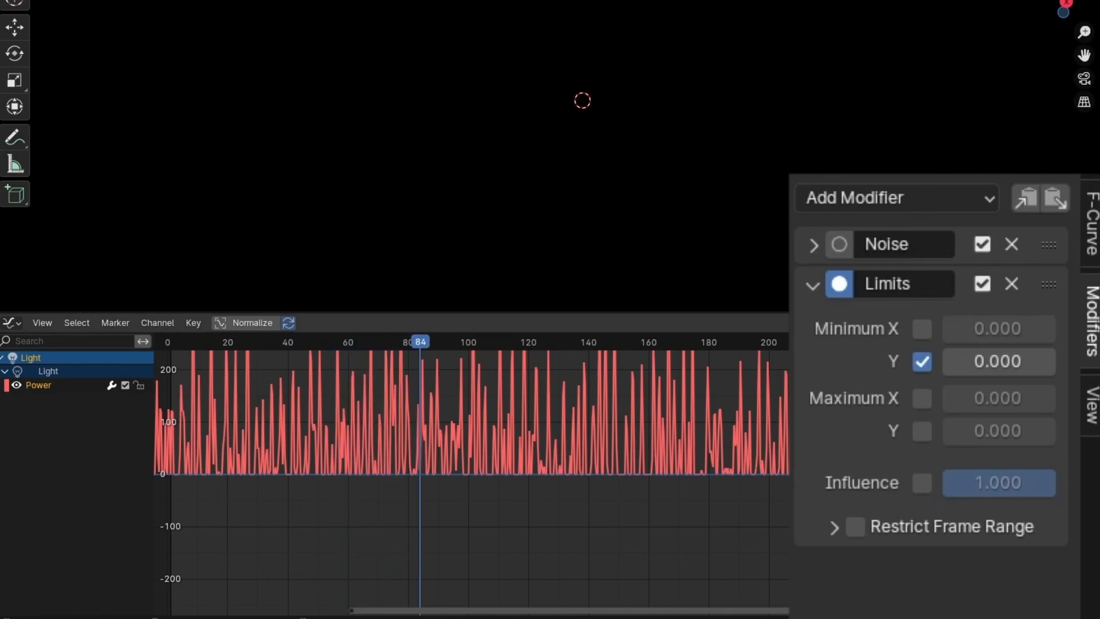
Set the Noise modifier to scale 0.9 and strength about 2423.7 for peaks near 1000.
left_click(814, 244)
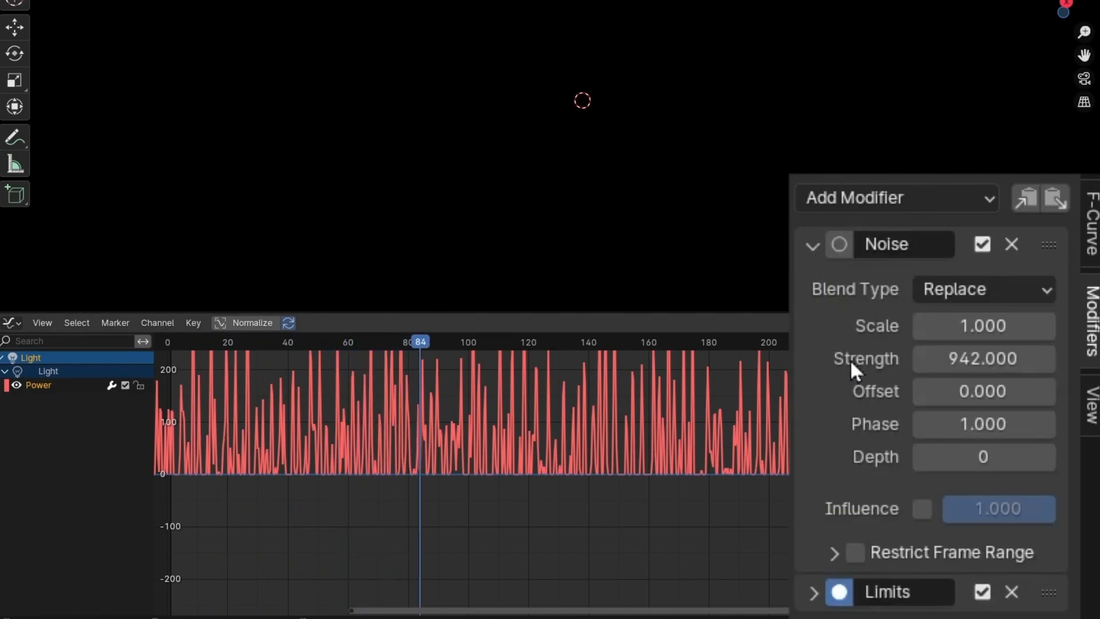
left_click_drag(982, 325, 996, 325)
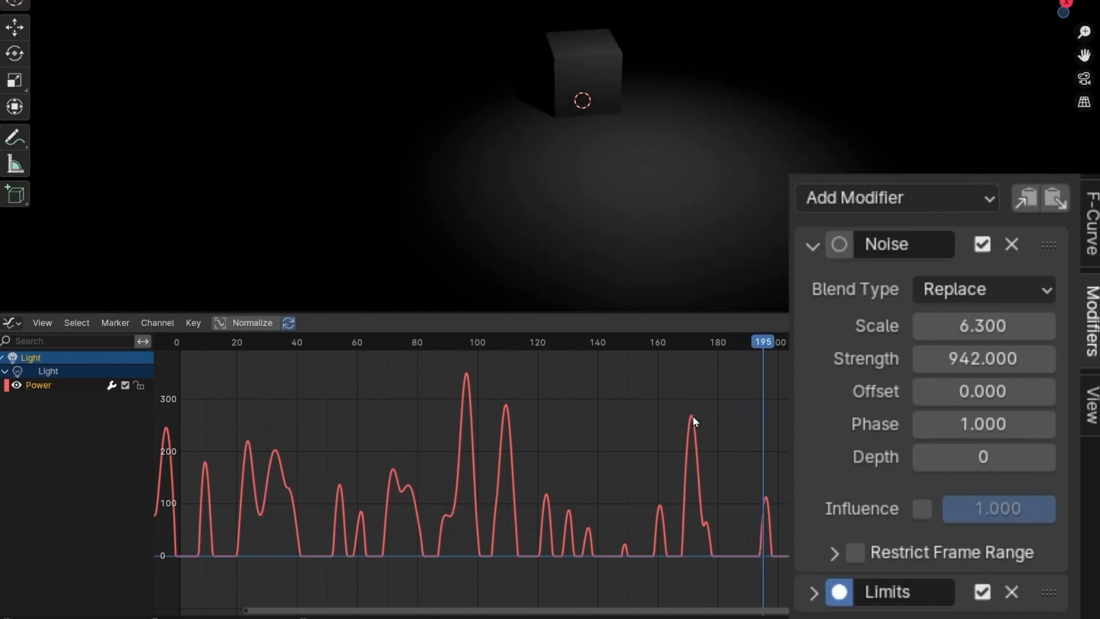
mouse_move(322, 401)
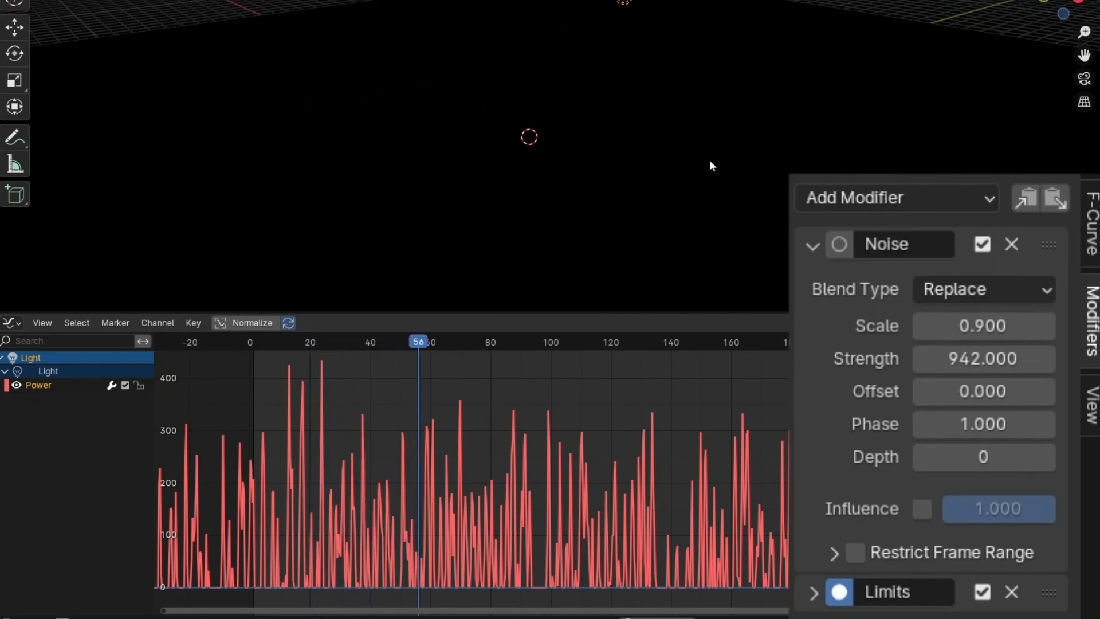
left_click(588, 469)
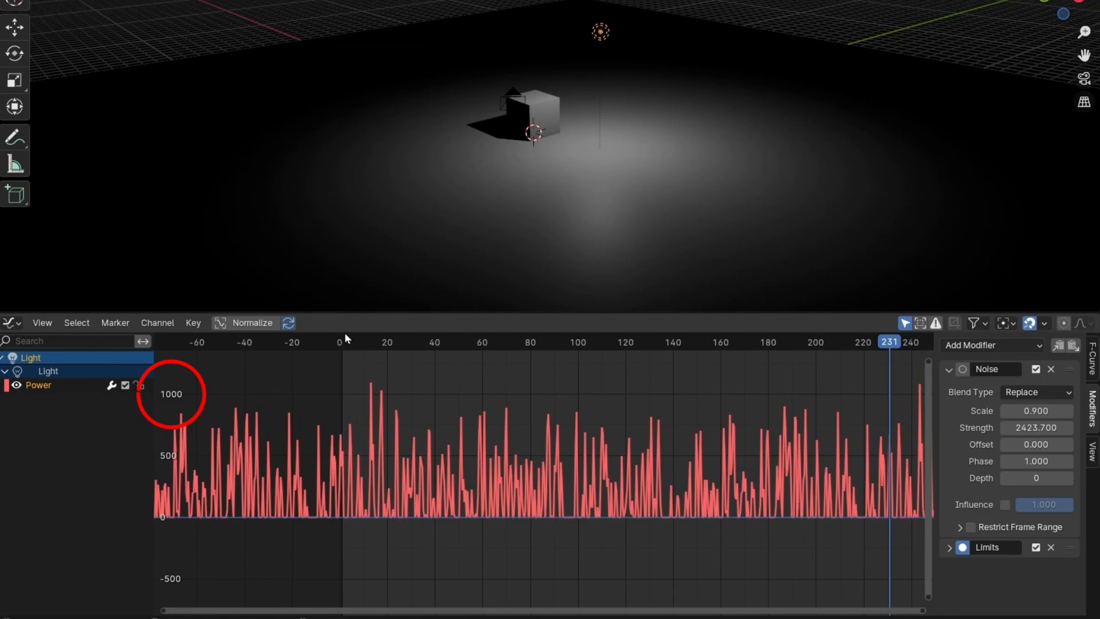
left_click(407, 342)
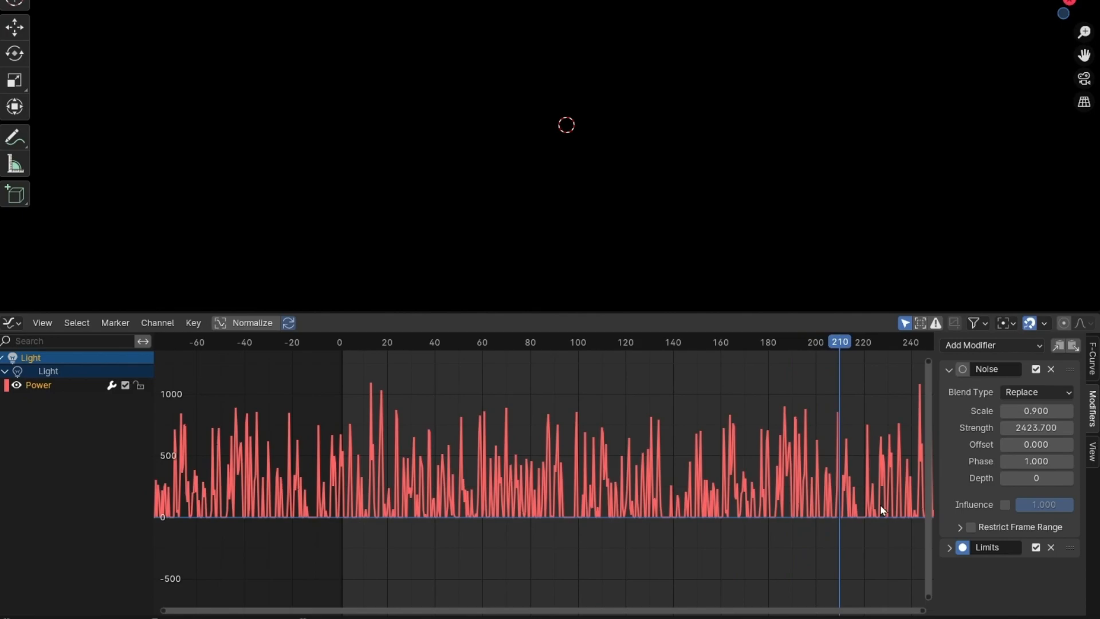
Enable Restrict Frame Range on the Noise modifier, set to frames 42.9–144.
left_click(964, 527)
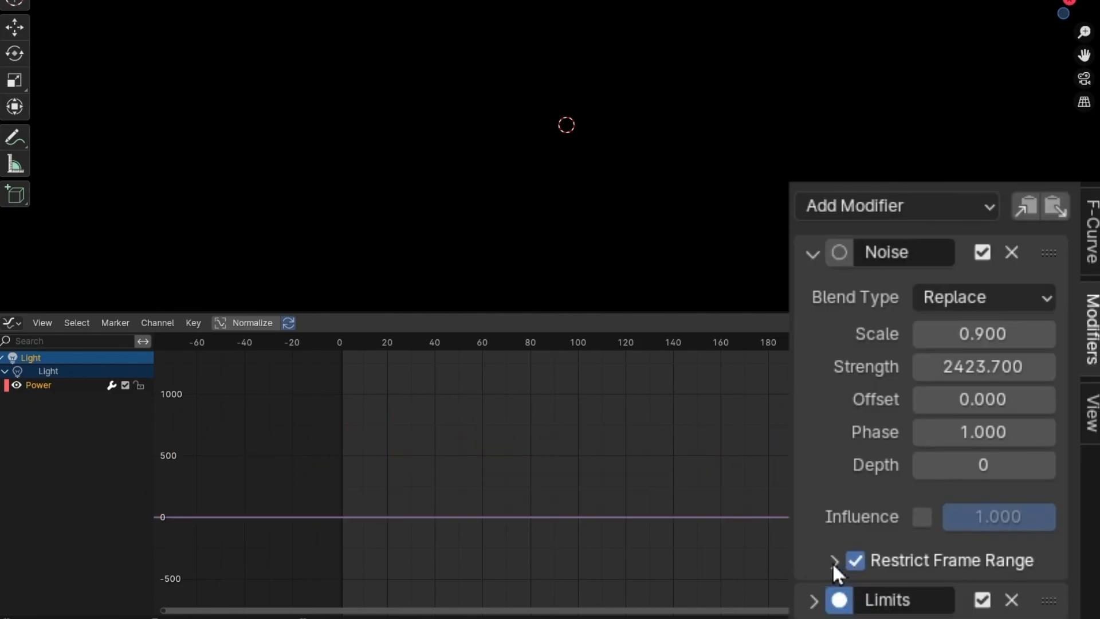
left_click(836, 560)
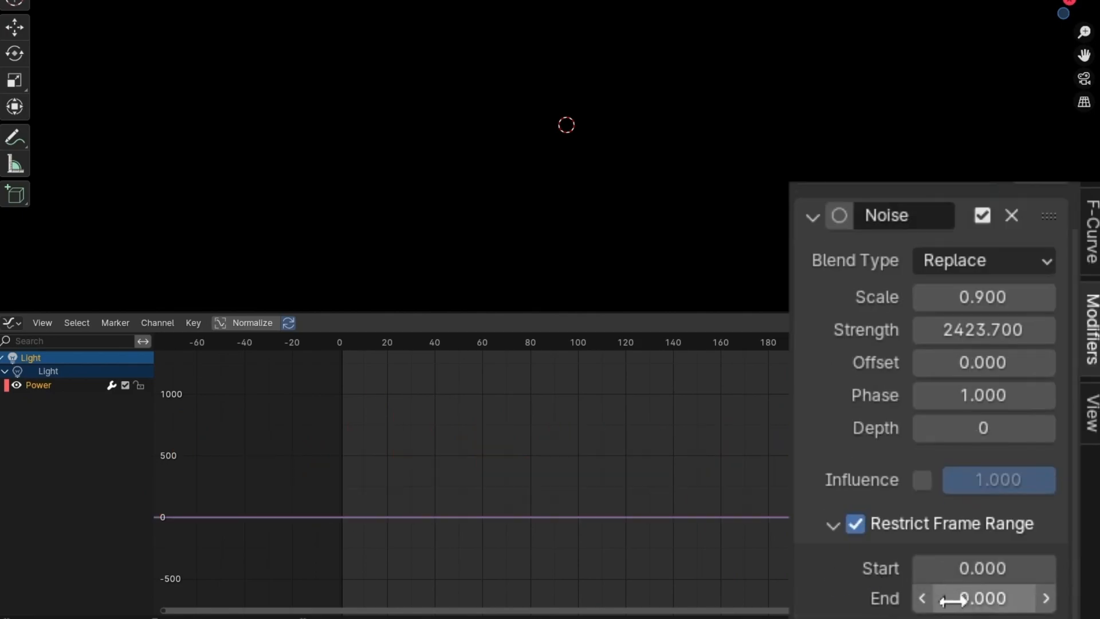
left_click_drag(983, 597, 984, 597)
type("80.000")
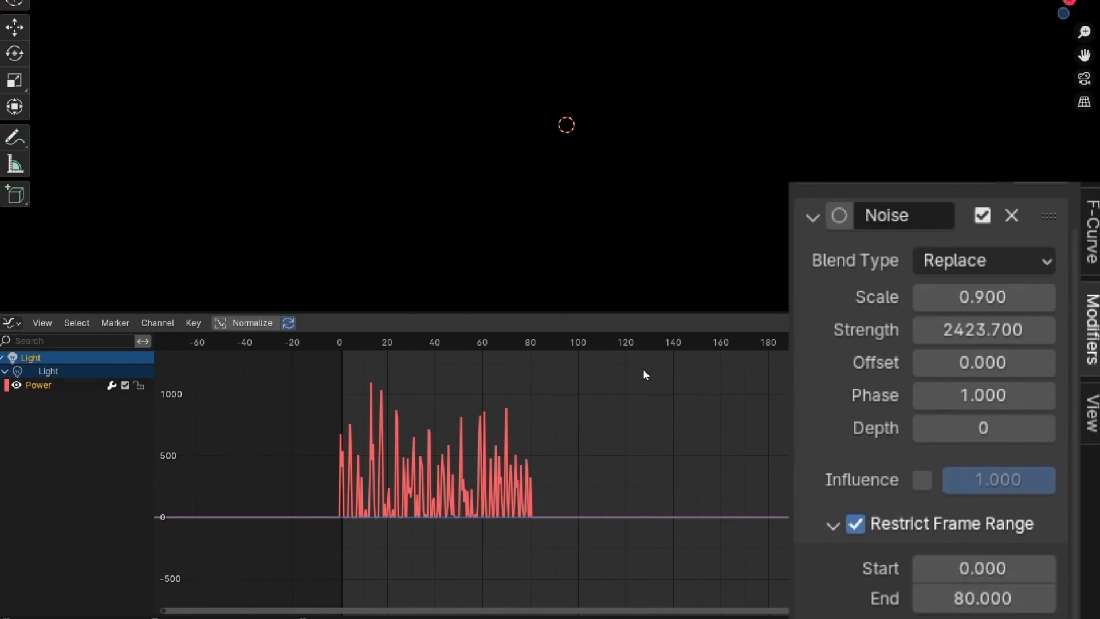
left_click(376, 342)
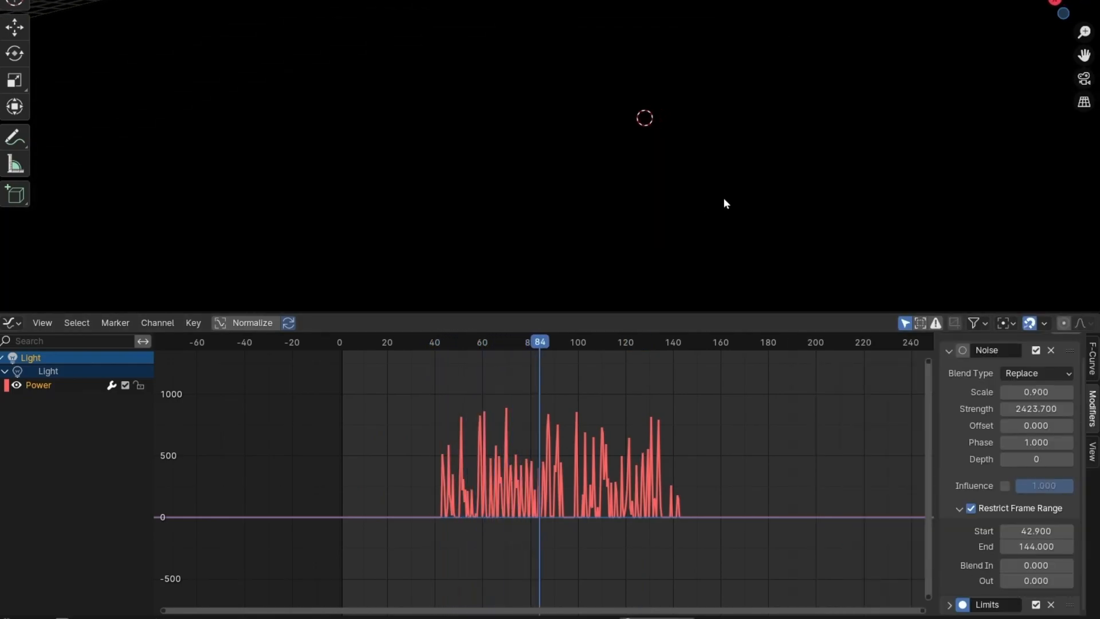
left_click(656, 341)
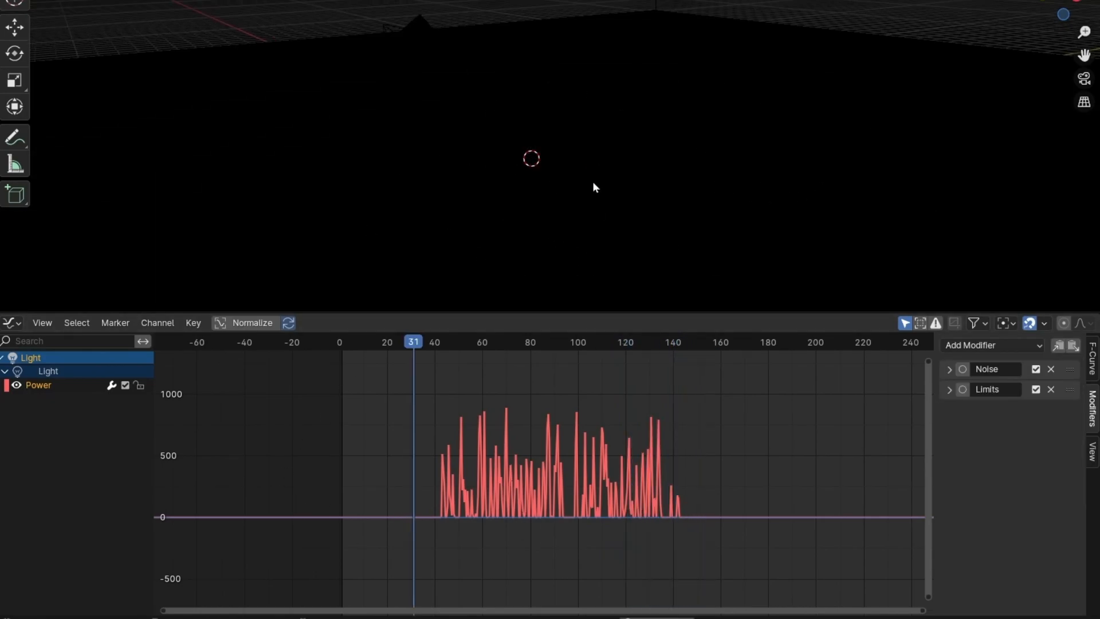
Add an Envelope modifier with reference -400.7 and a control point at frame 68.
left_click(501, 342)
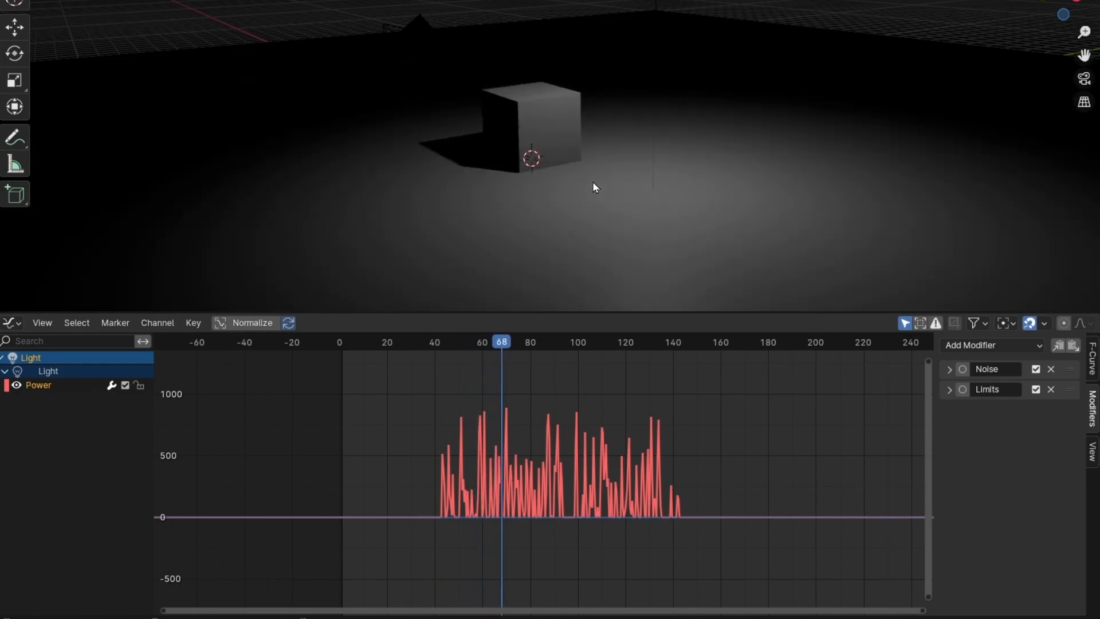
left_click(992, 345)
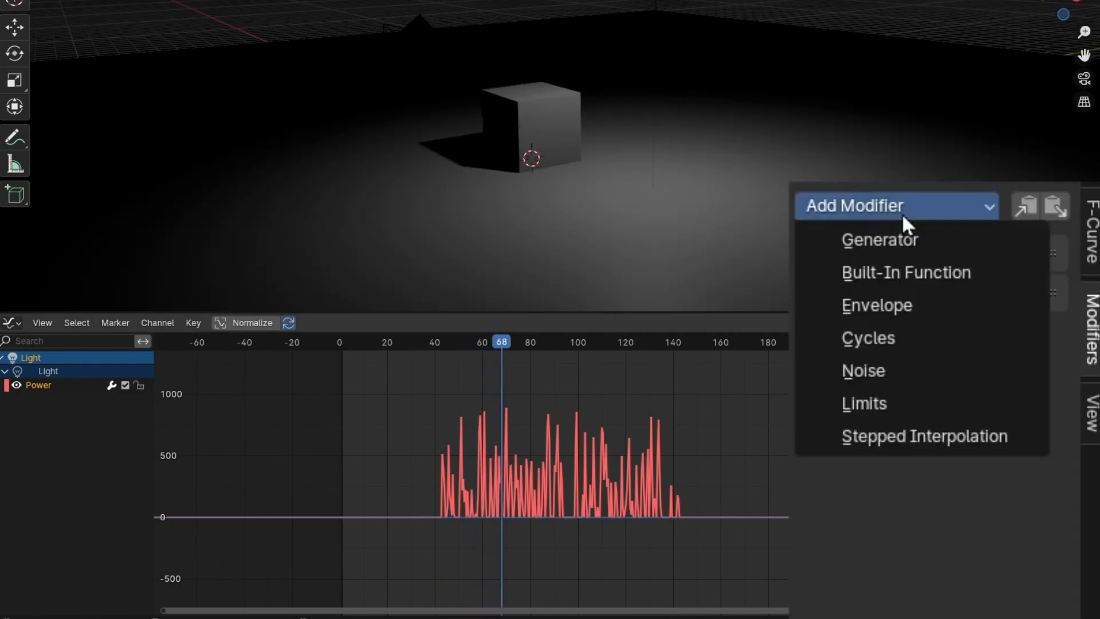
left_click(877, 305)
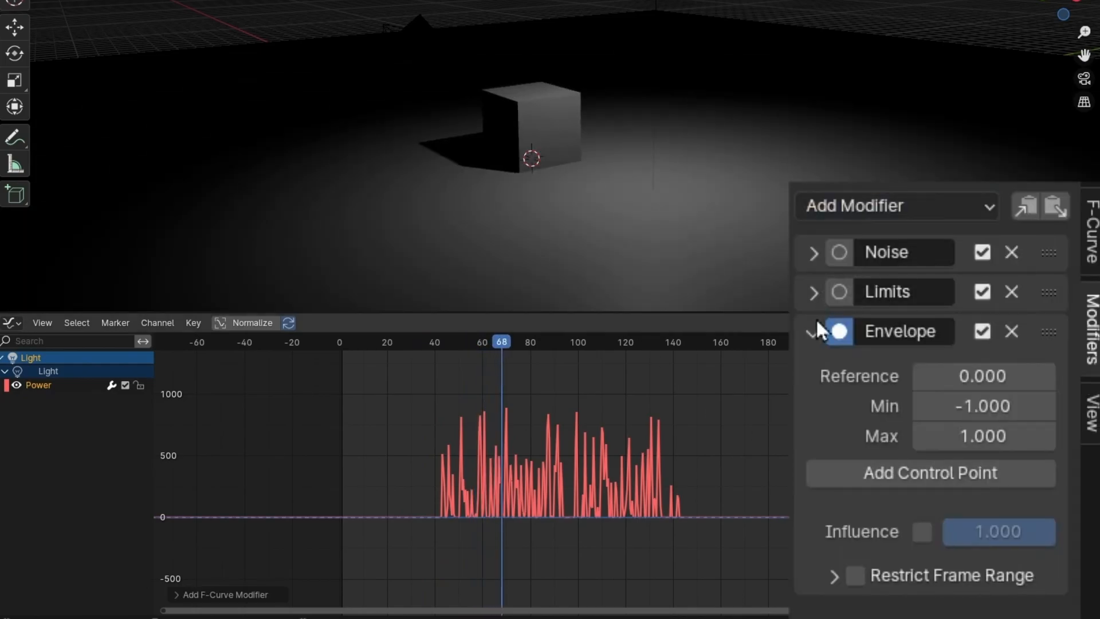
mouse_move(850, 499)
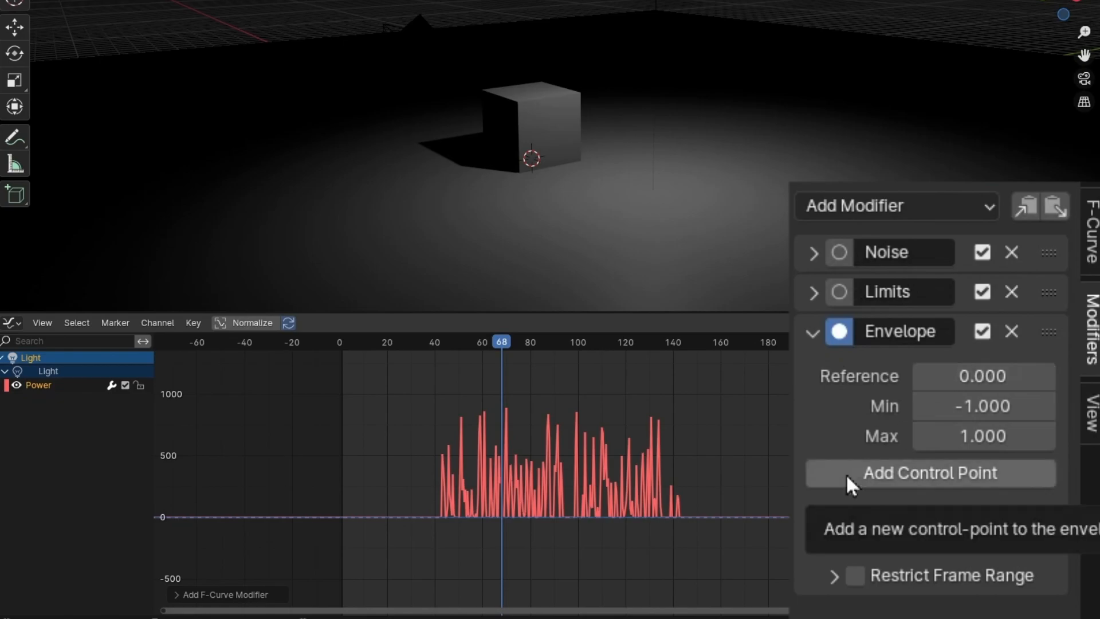
left_click(930, 473)
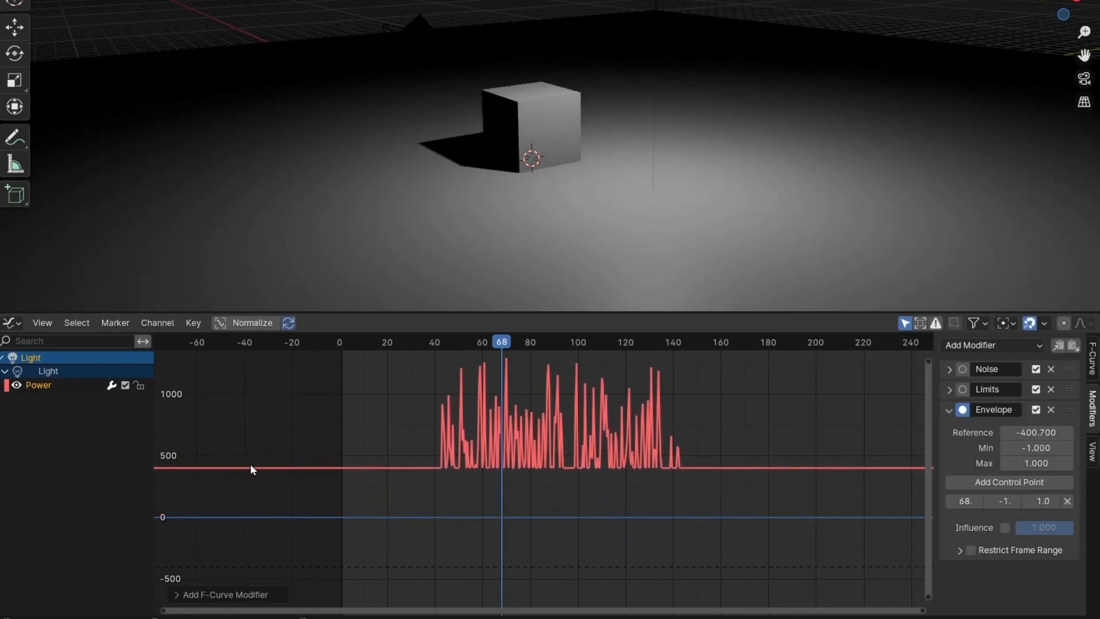
Scrub through frames 13, 30, 78 and 126 to preview the lifted flicker.
left_click(371, 341)
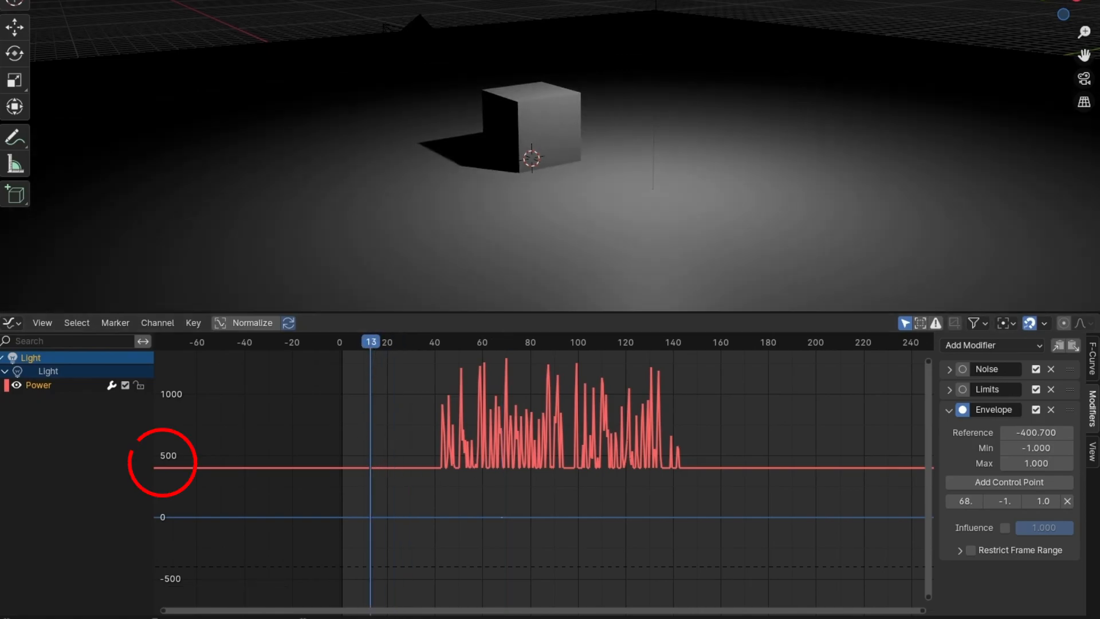
left_click(410, 342)
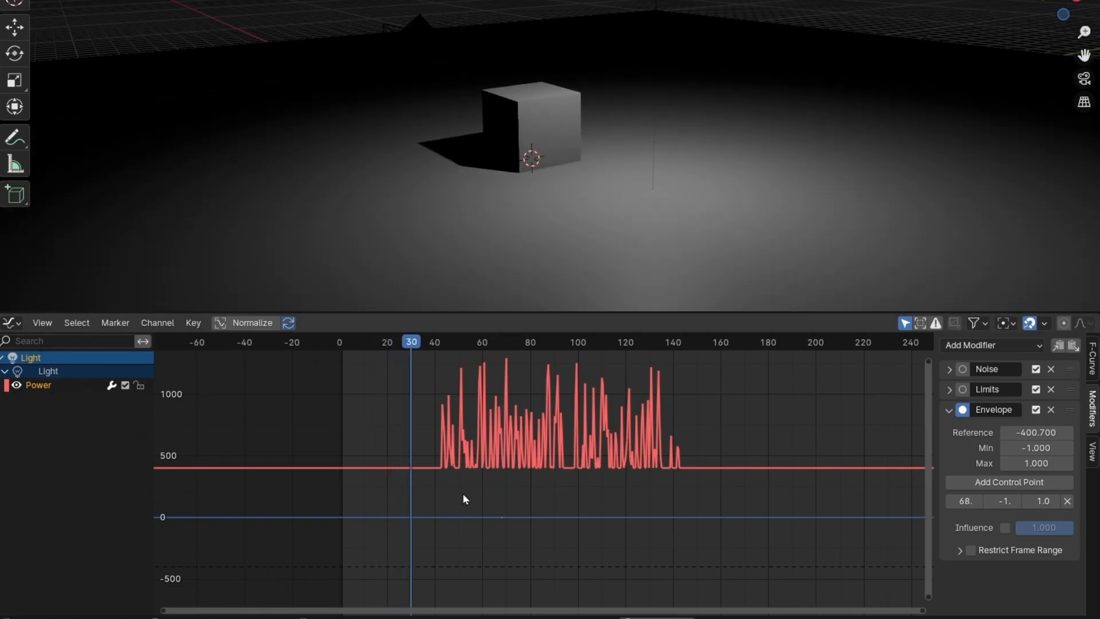
left_click(524, 342)
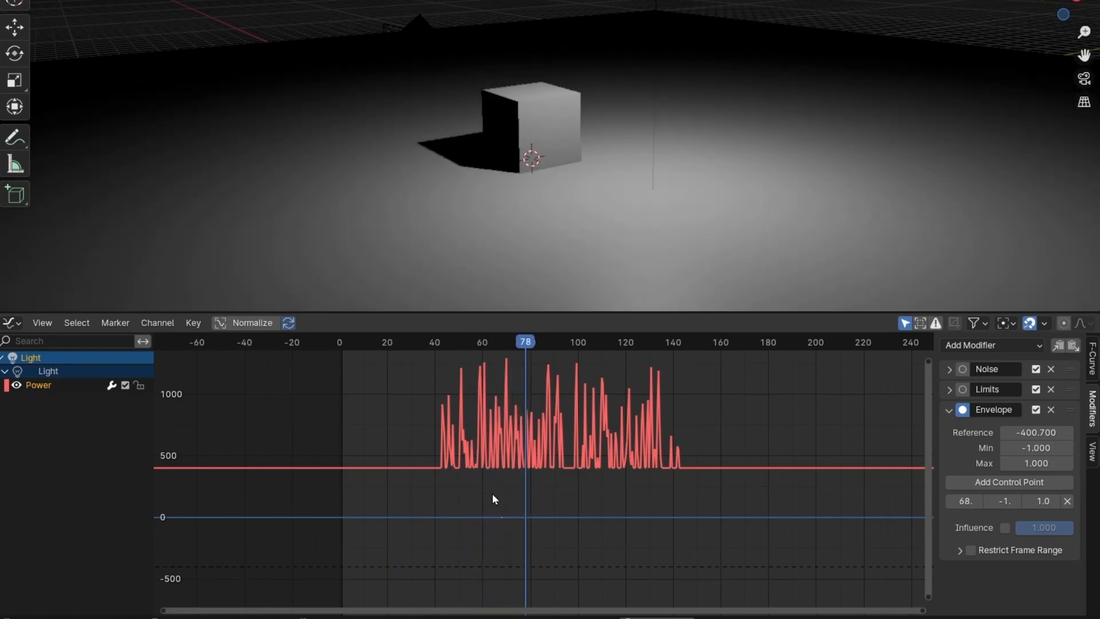
left_click(640, 340)
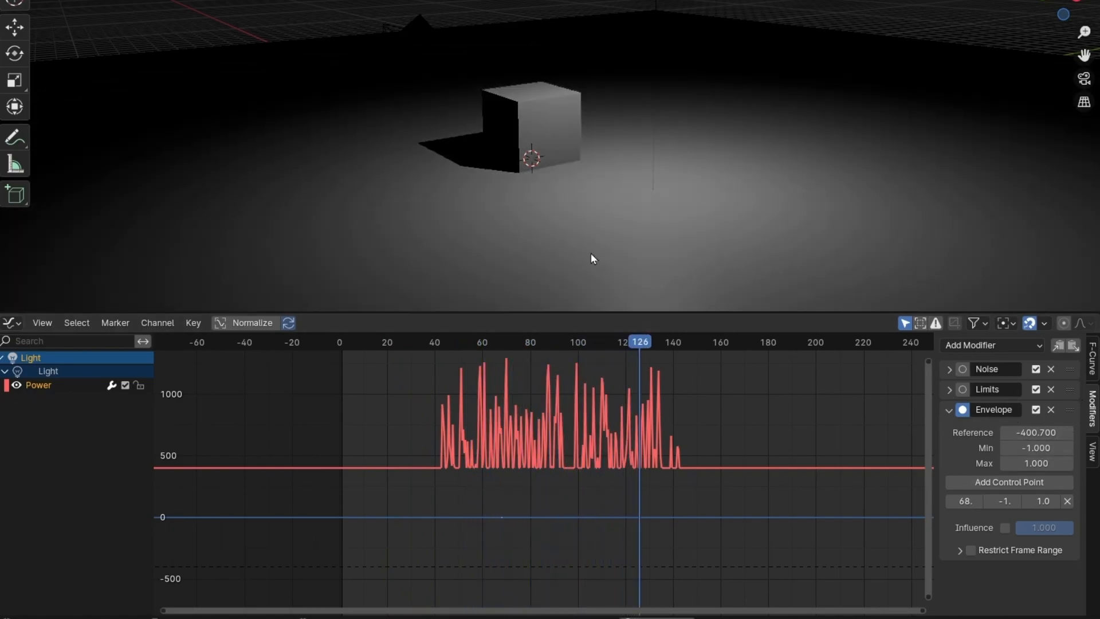